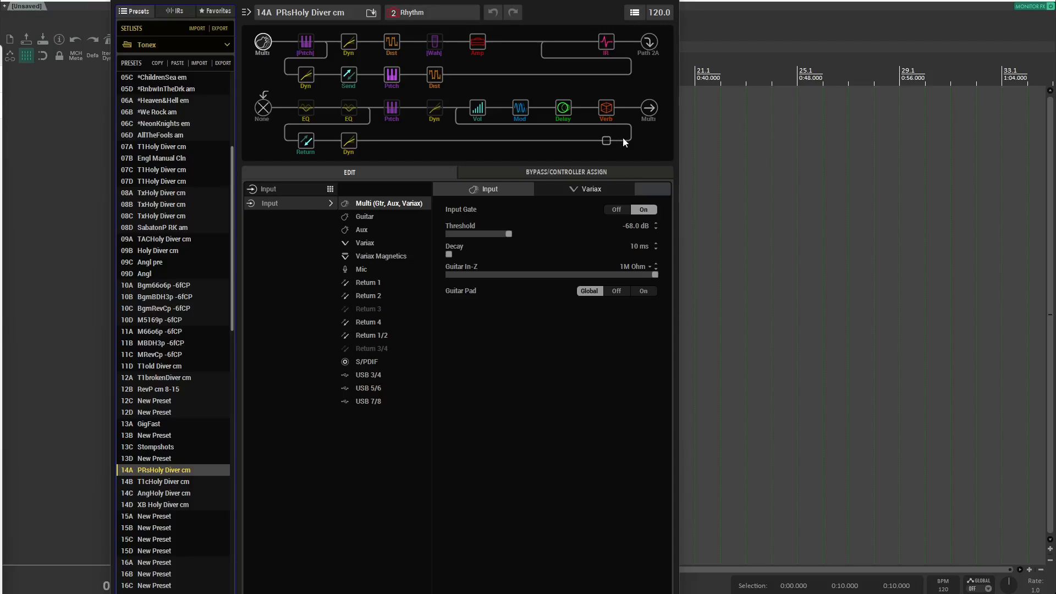
{"action": "mouse_move", "coordinate": [606, 128]}
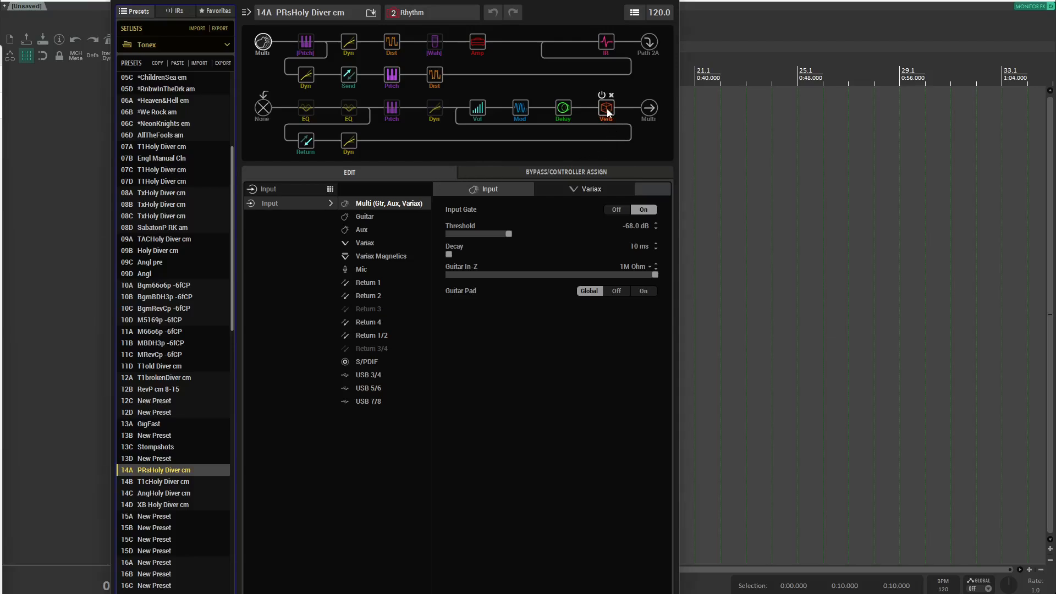
Compare the Double Tank reverb's Decay, Predelay and Mix across the Rhythm and harmony snapshots.
{"action": "left_click", "coordinate": [605, 108]}
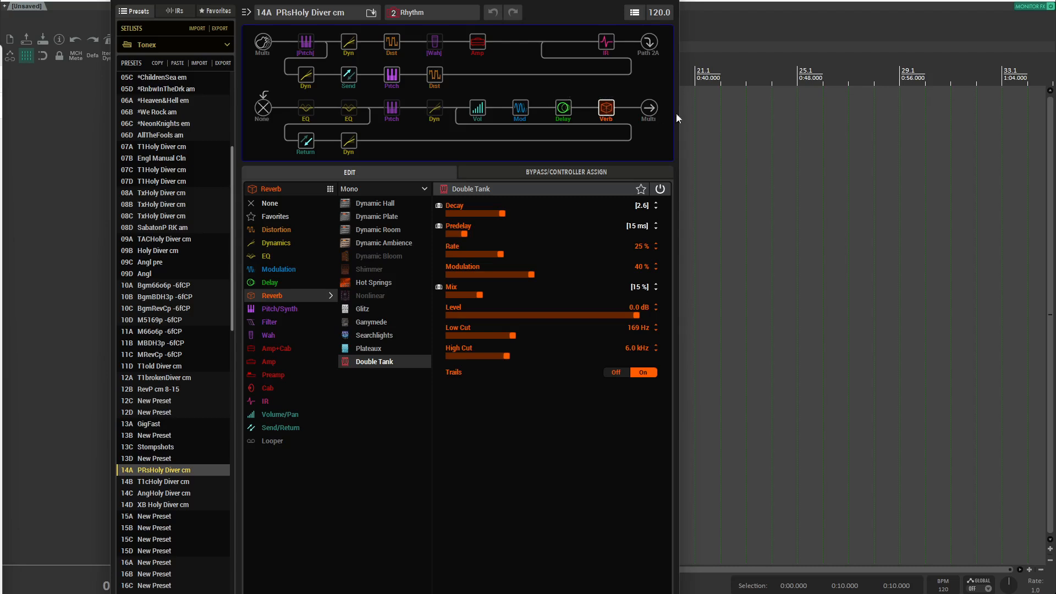
{"action": "mouse_move", "coordinate": [629, 293]}
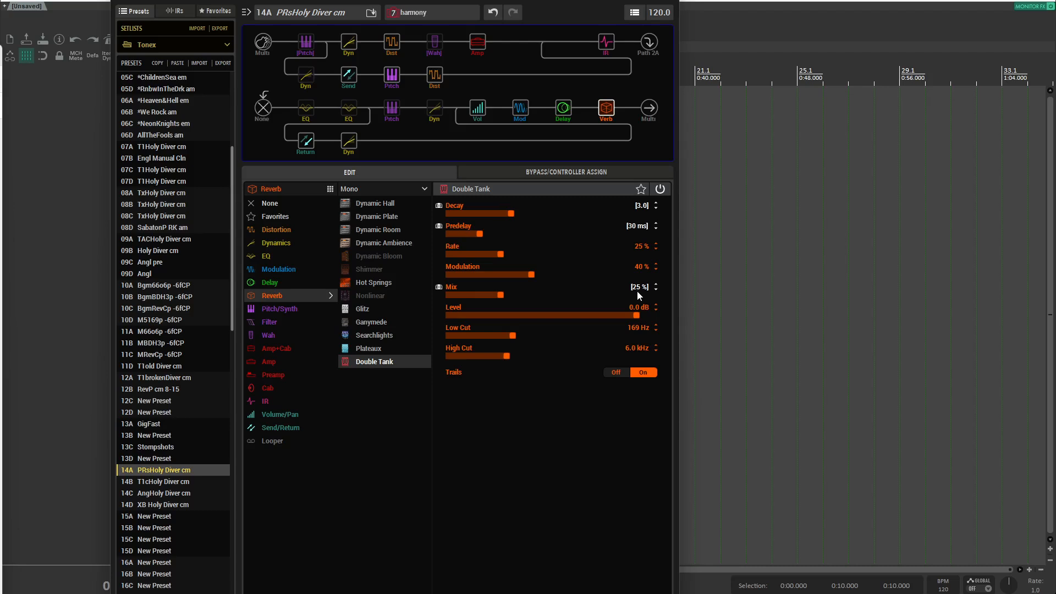
{"action": "mouse_move", "coordinate": [274, 348]}
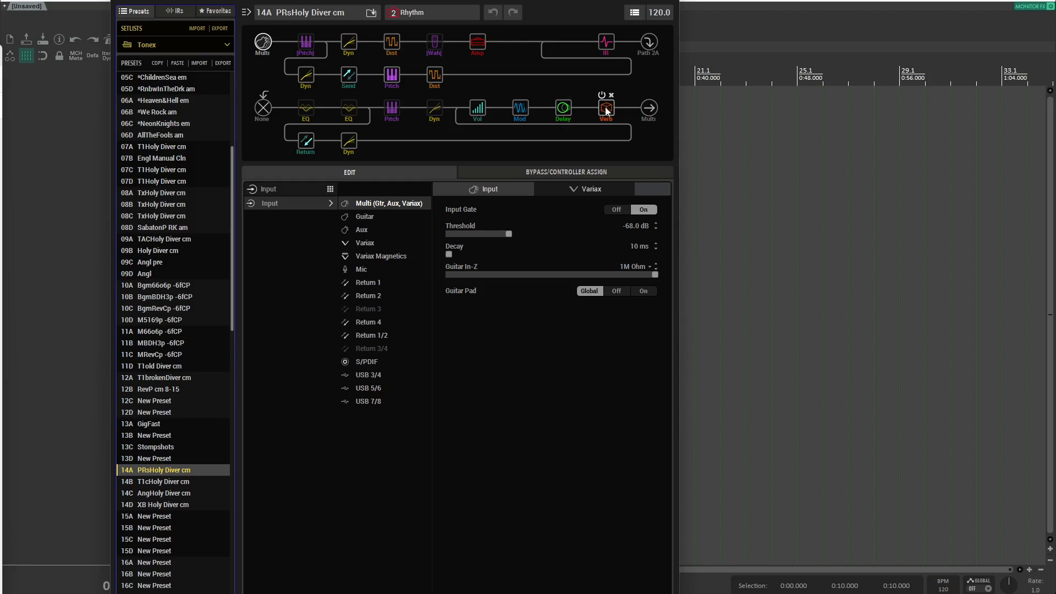
{"action": "left_click", "coordinate": [605, 108]}
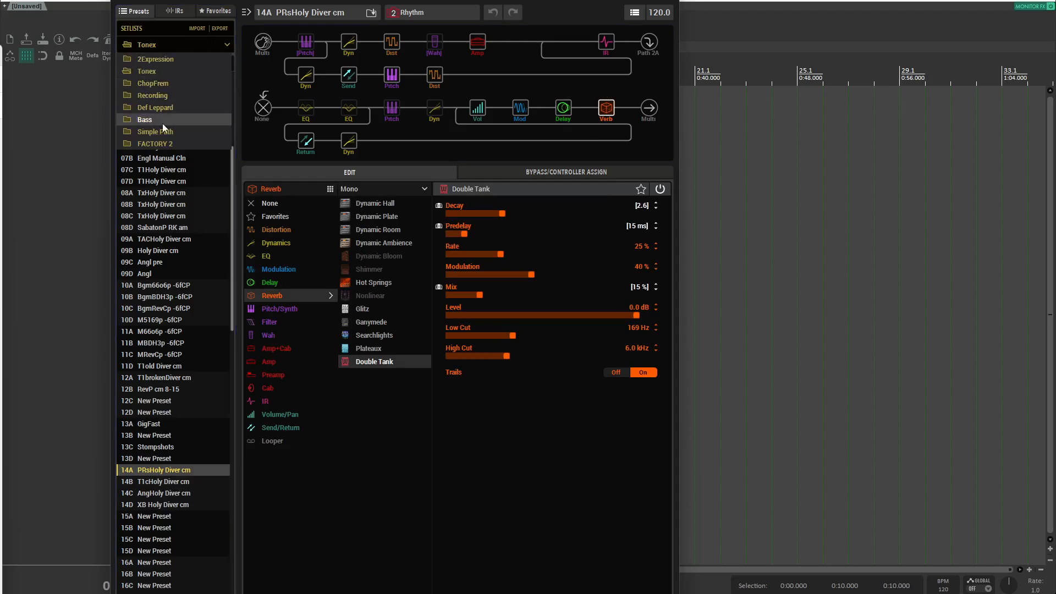
Paste the copied Holy Diver preset over slot 06D in Simple Path, confirming overwrite.
{"action": "left_click", "coordinate": [154, 131]}
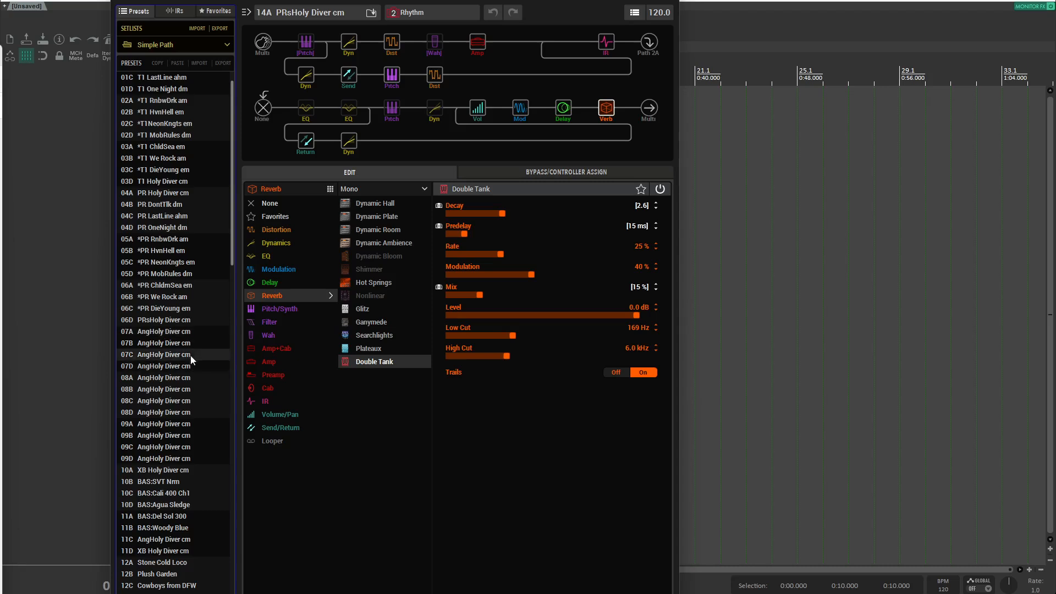
{"action": "mouse_move", "coordinate": [159, 315]}
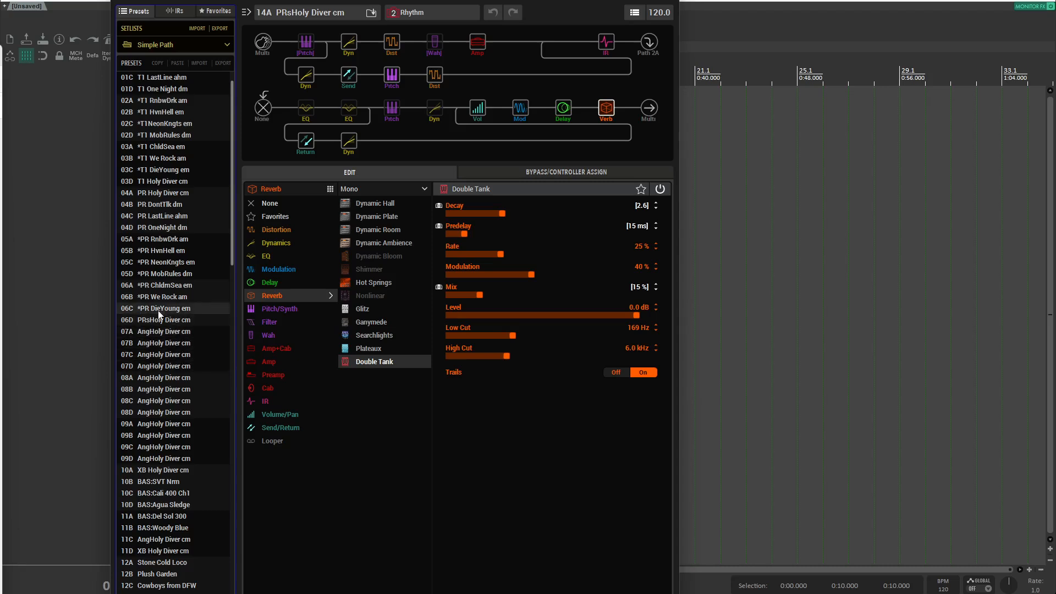
{"action": "right_click", "coordinate": [162, 319]}
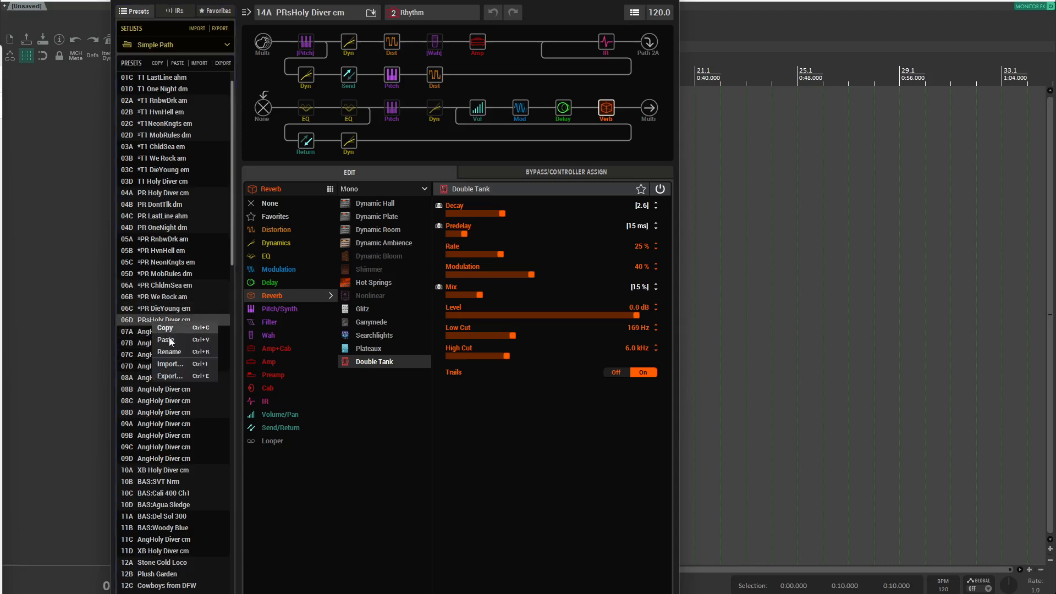
{"action": "left_click", "coordinate": [165, 339]}
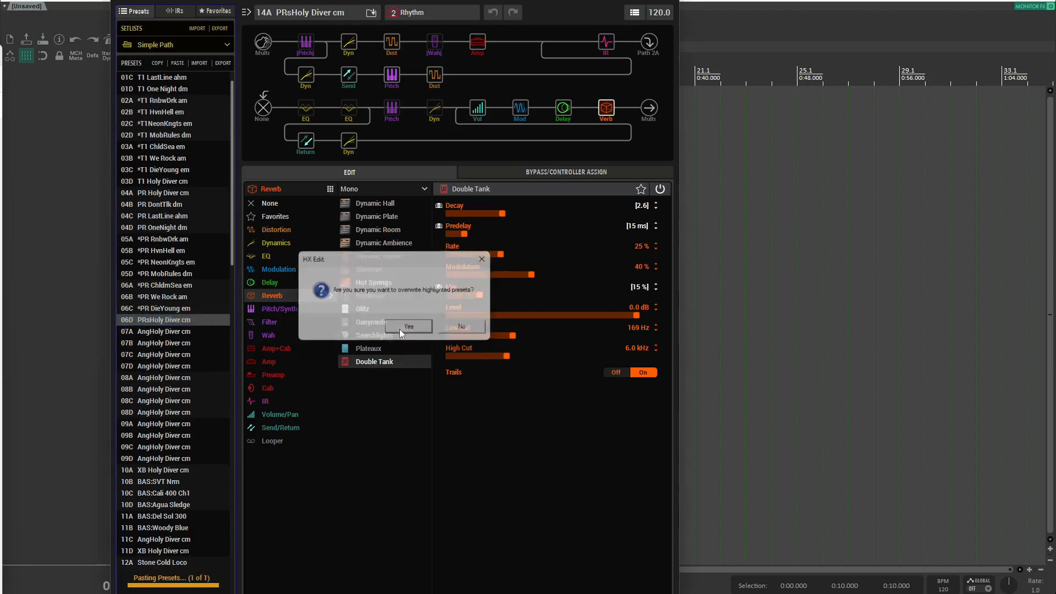
{"action": "left_click", "coordinate": [408, 326]}
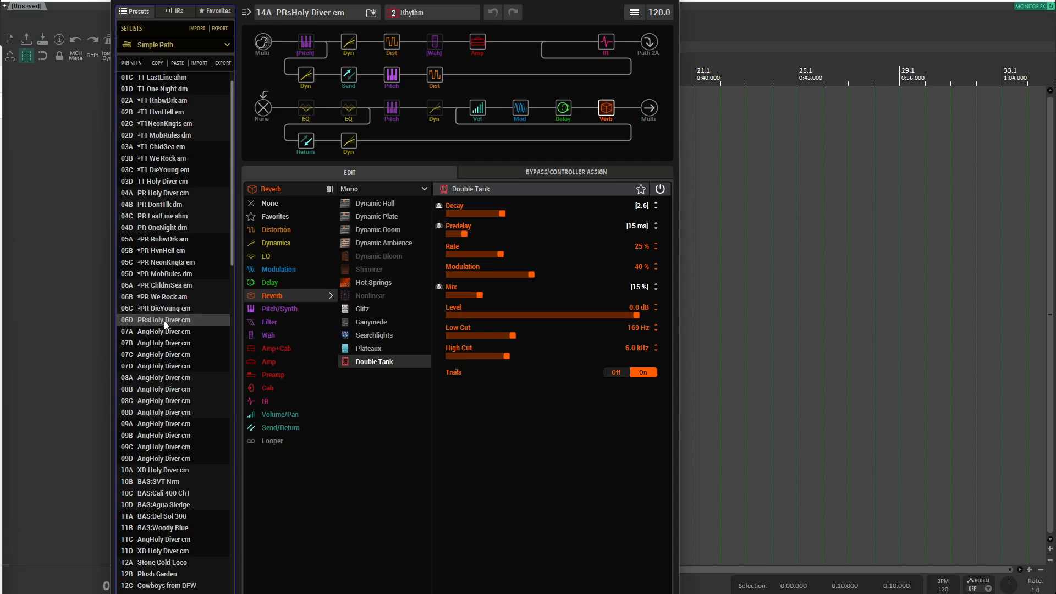
Load preset 06D and view its Double Tank reverb in snapshot 7 harmony.
{"action": "left_click", "coordinate": [160, 319]}
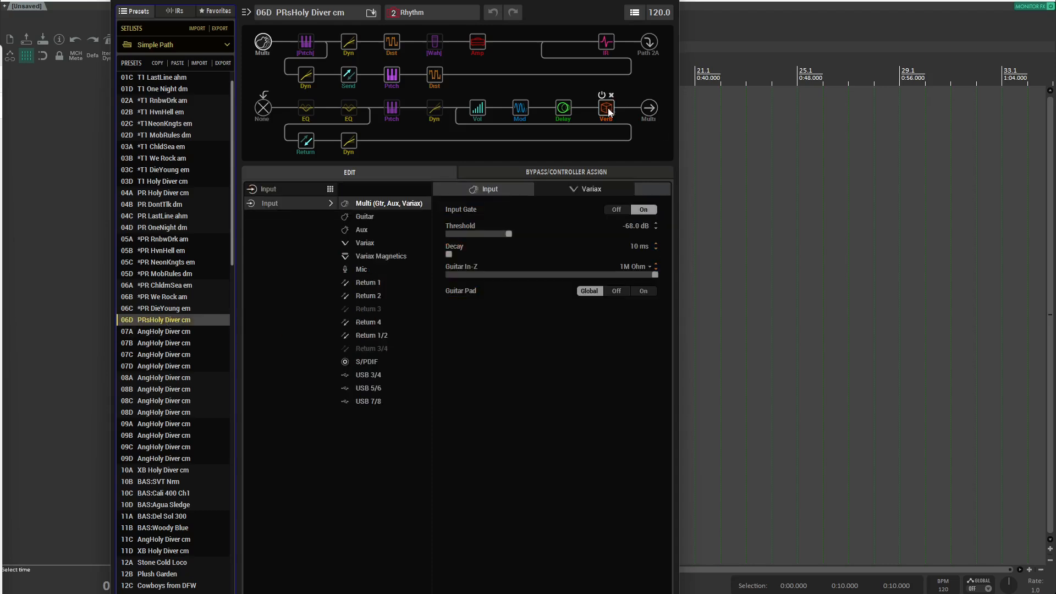
{"action": "left_click", "coordinate": [605, 108]}
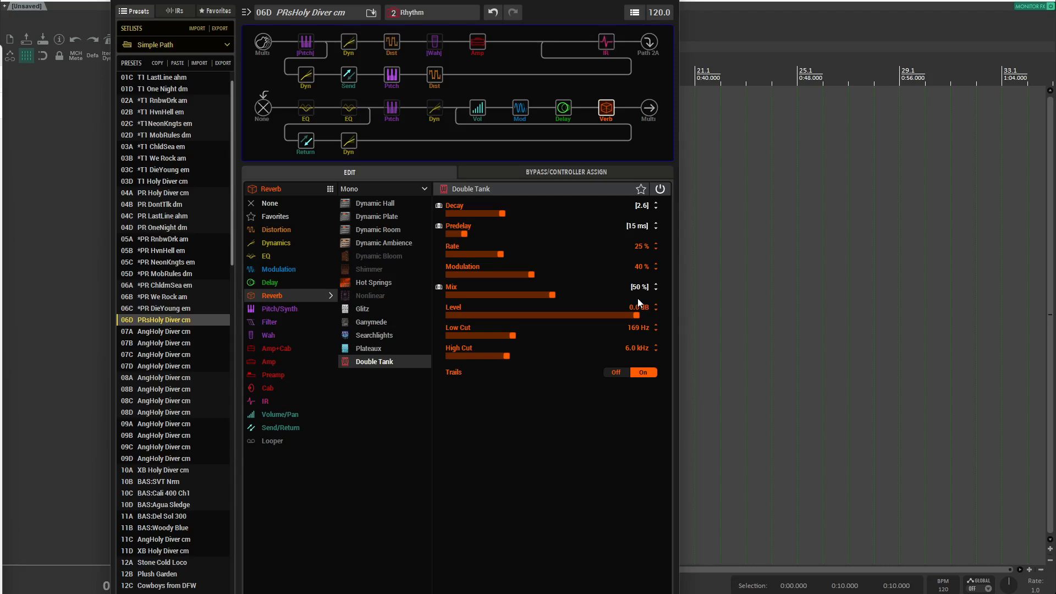
{"action": "left_click", "coordinate": [392, 12]}
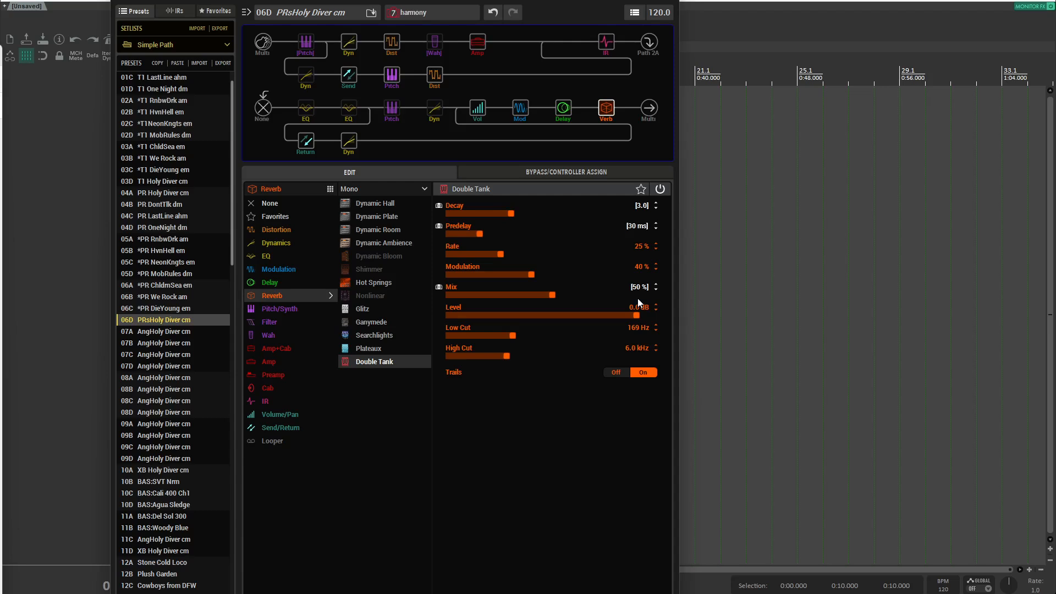
{"action": "mouse_move", "coordinate": [600, 298]}
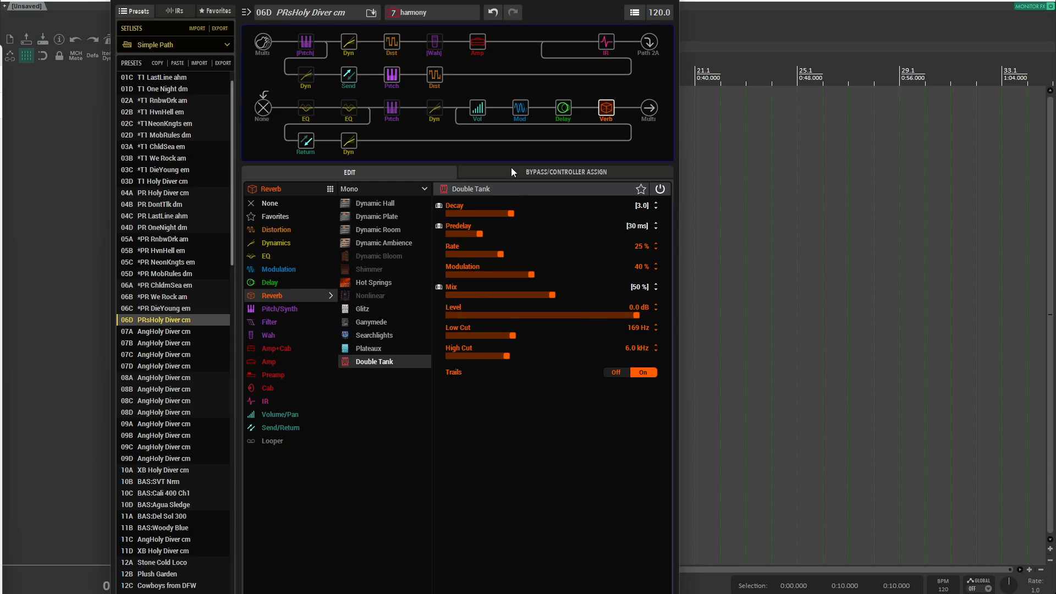
Show the Double Tank Mix [Snap] assignment in Bypass/Controller Assign.
{"action": "left_click", "coordinate": [566, 172]}
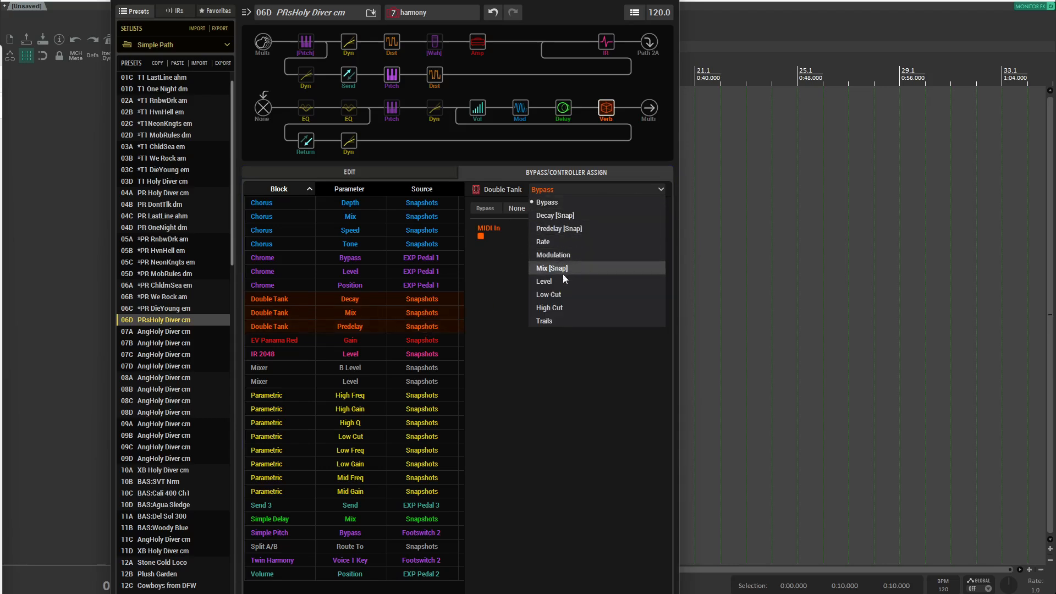
{"action": "left_click", "coordinate": [551, 268]}
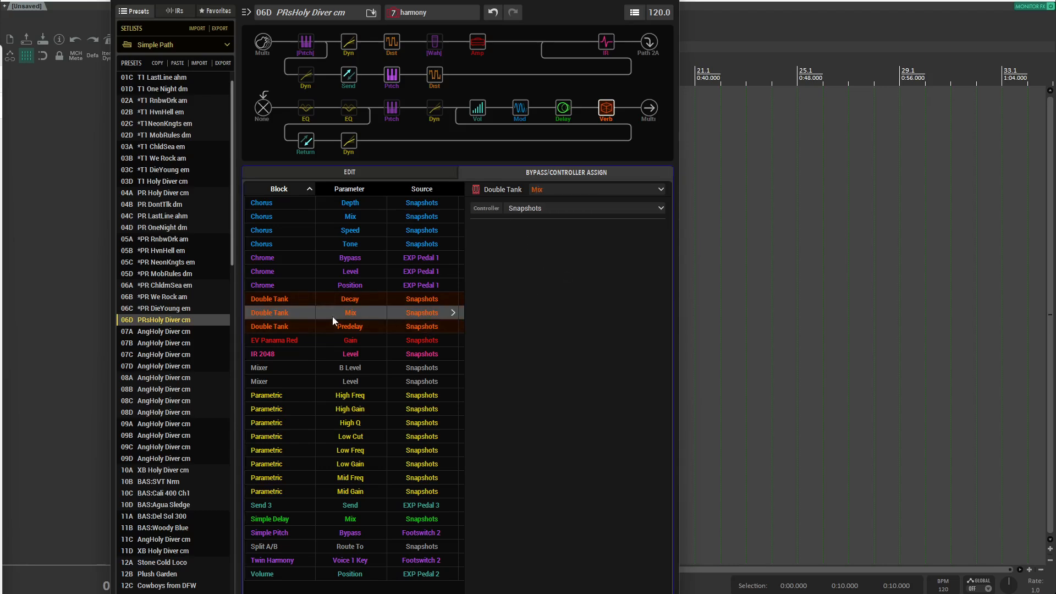
{"action": "mouse_move", "coordinate": [416, 264]}
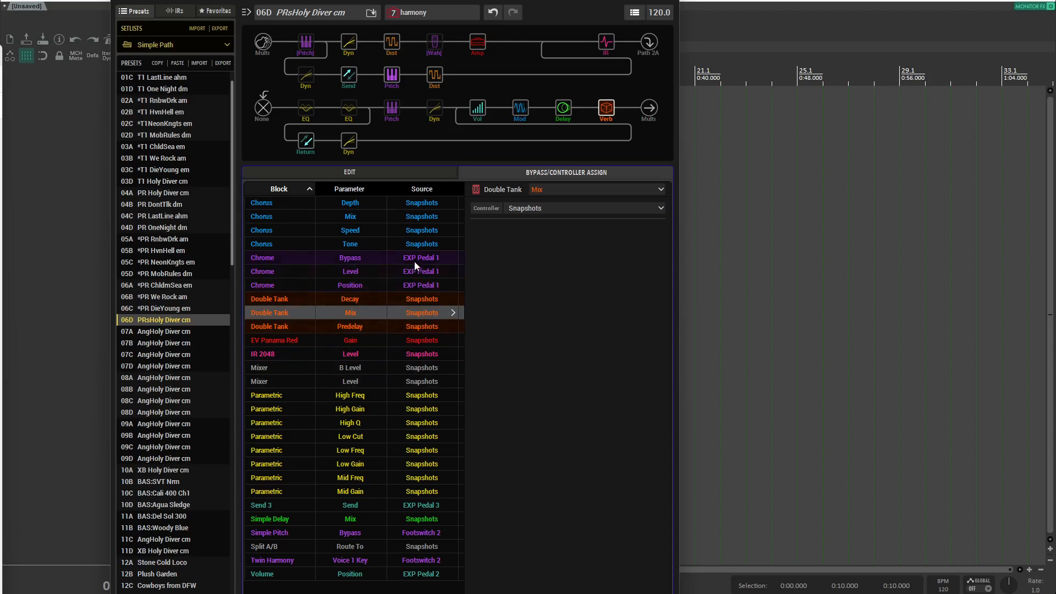
{"action": "mouse_move", "coordinate": [416, 552]}
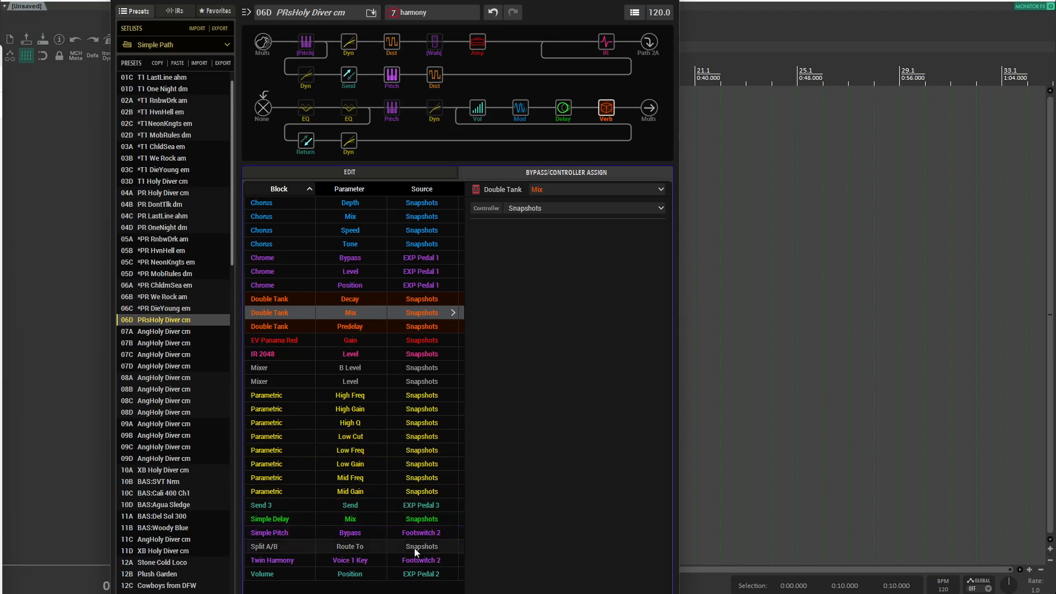